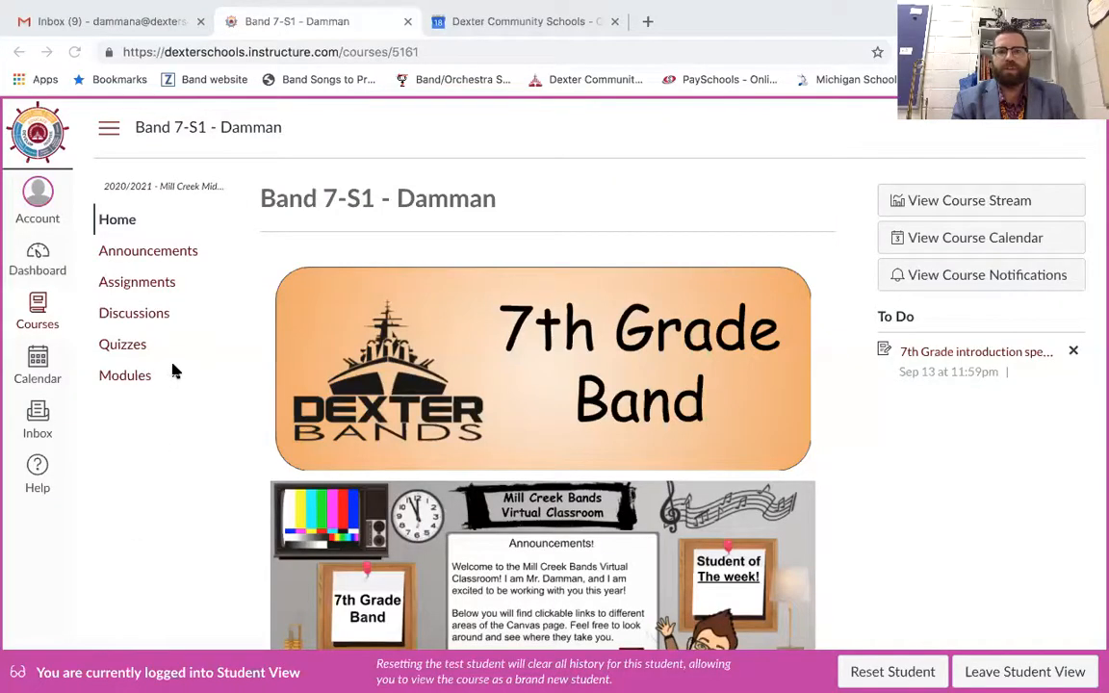
pyautogui.moveTo(414, 296)
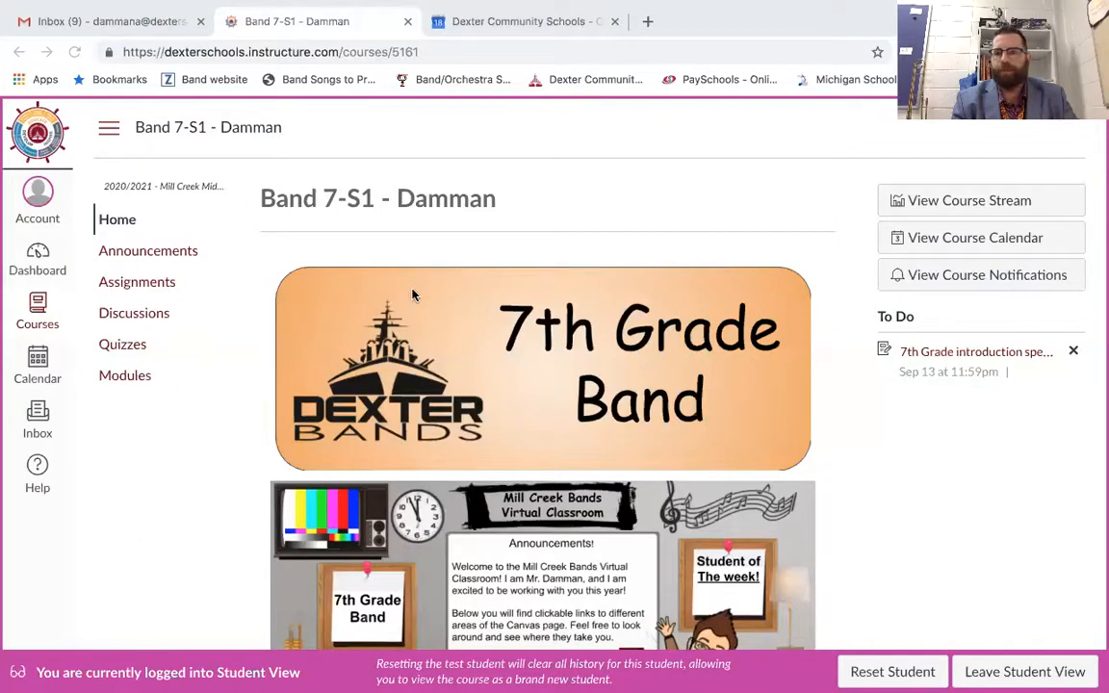
pyautogui.moveTo(320, 292)
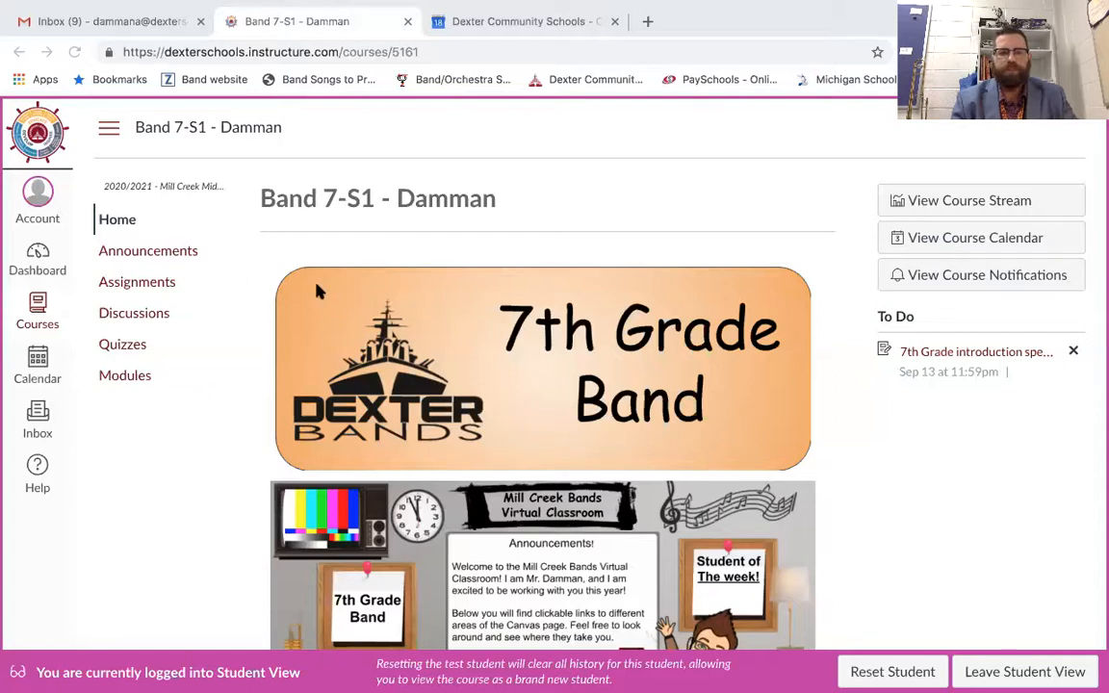
pyautogui.moveTo(164, 282)
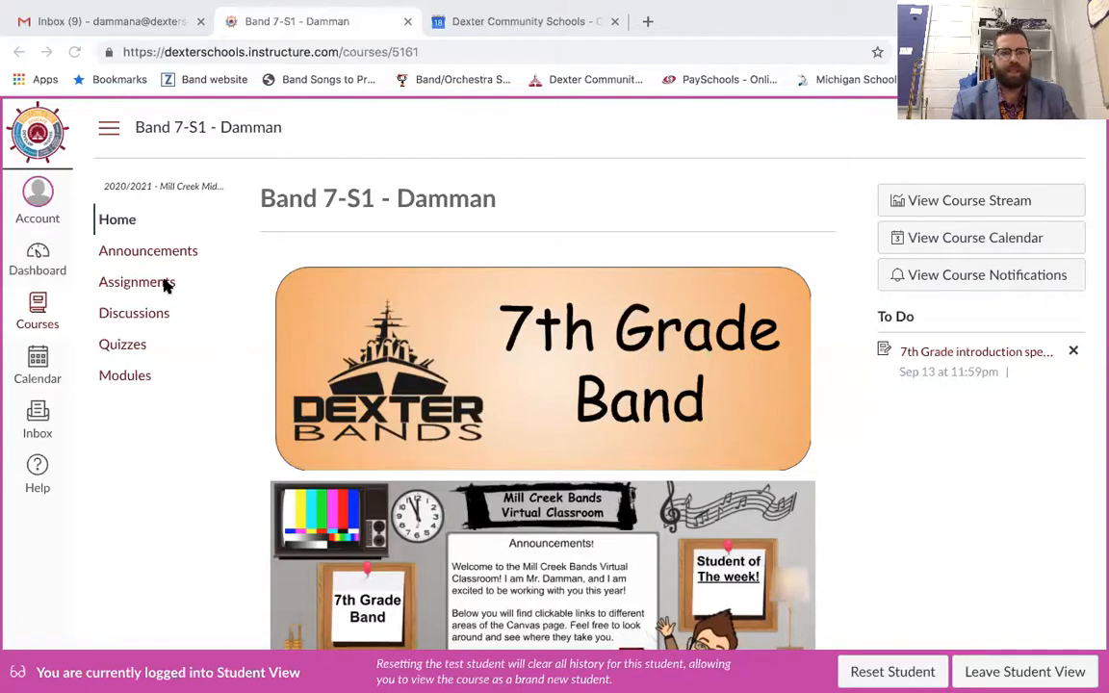
# - Go to the Band 7-S1 Assignments list and select Playing Test 1.1
pyautogui.click(136, 281)
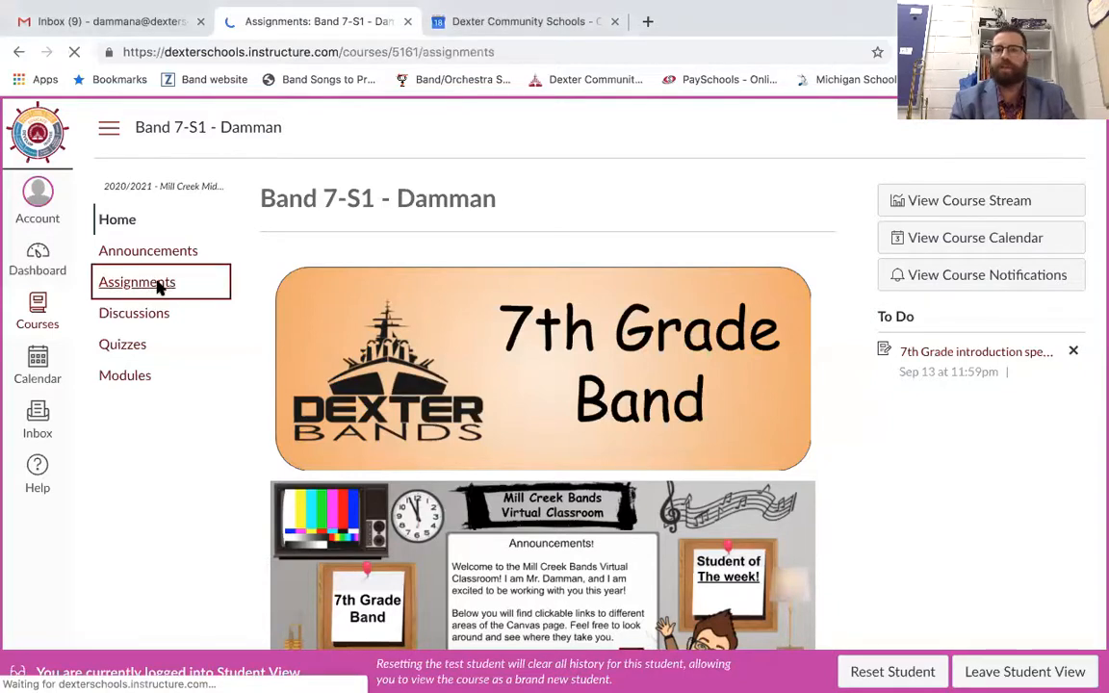
pyautogui.click(136, 281)
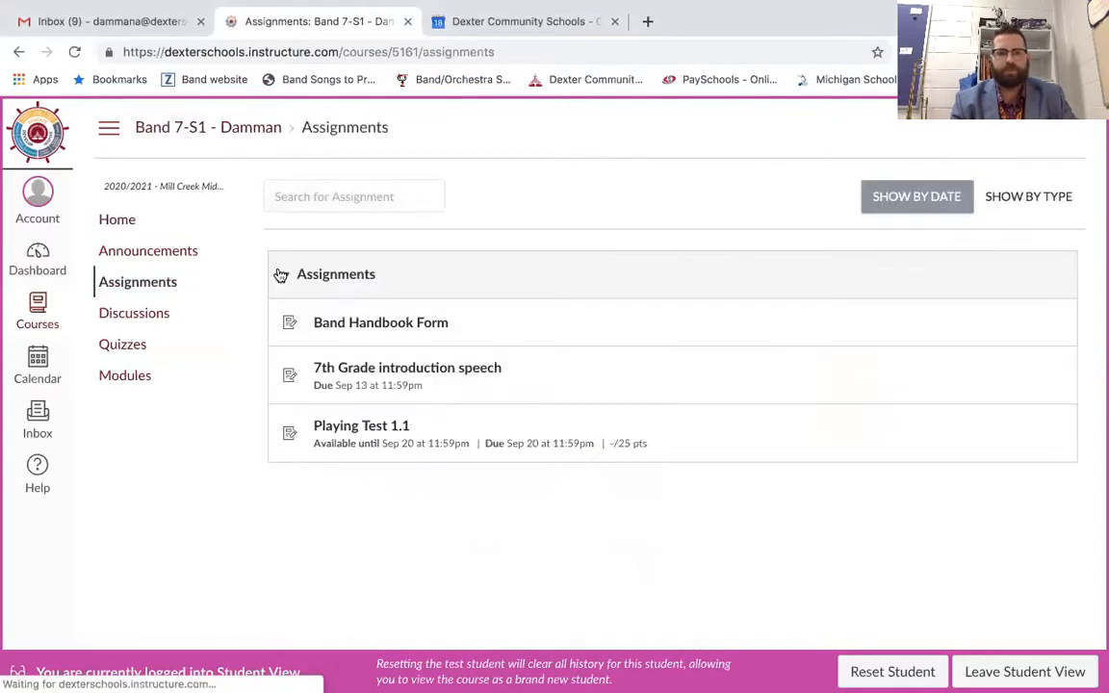
pyautogui.click(916, 196)
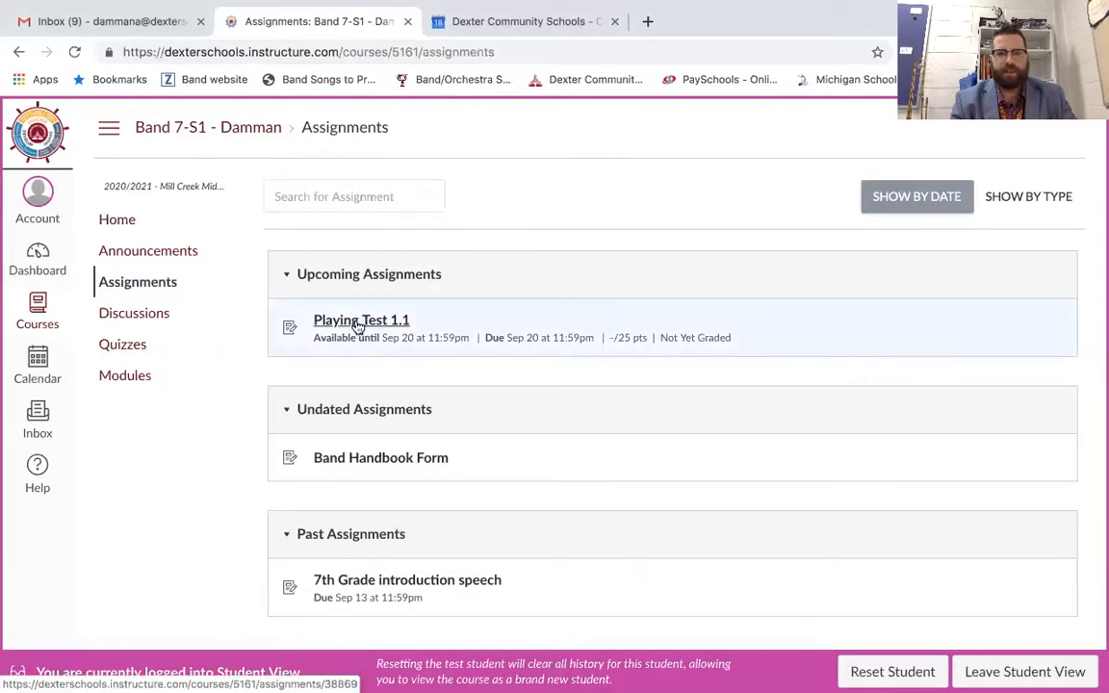
pyautogui.click(361, 319)
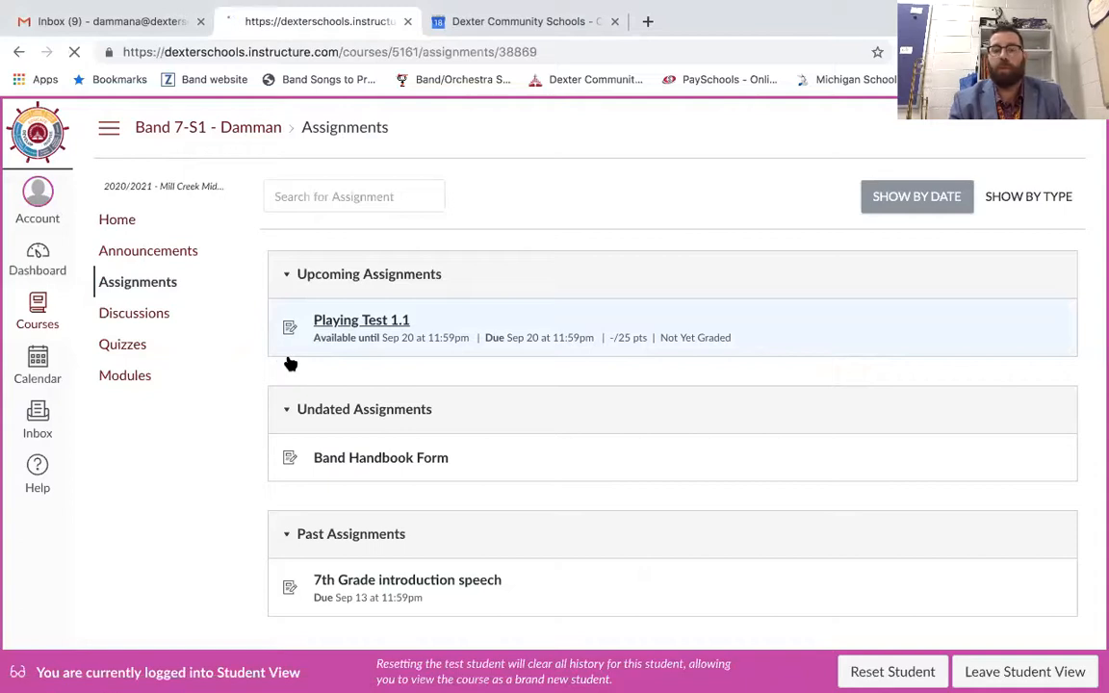
# - Load Playing Test 1.1 and review its due date, points and submission types
pyautogui.click(361, 319)
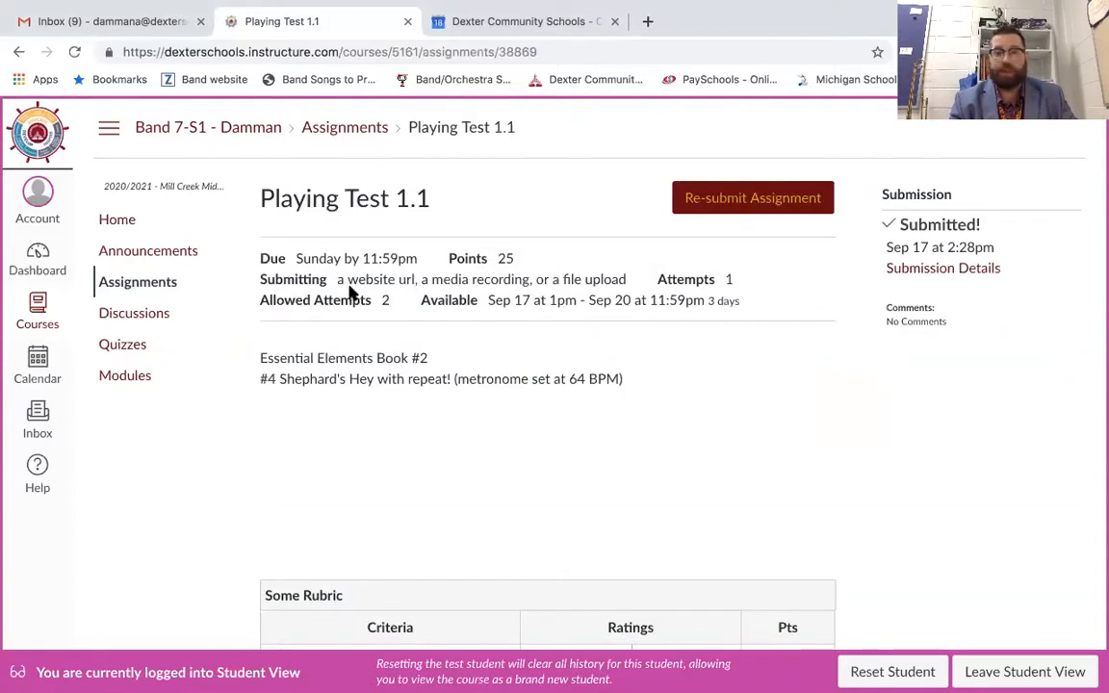
pyautogui.moveTo(306, 279)
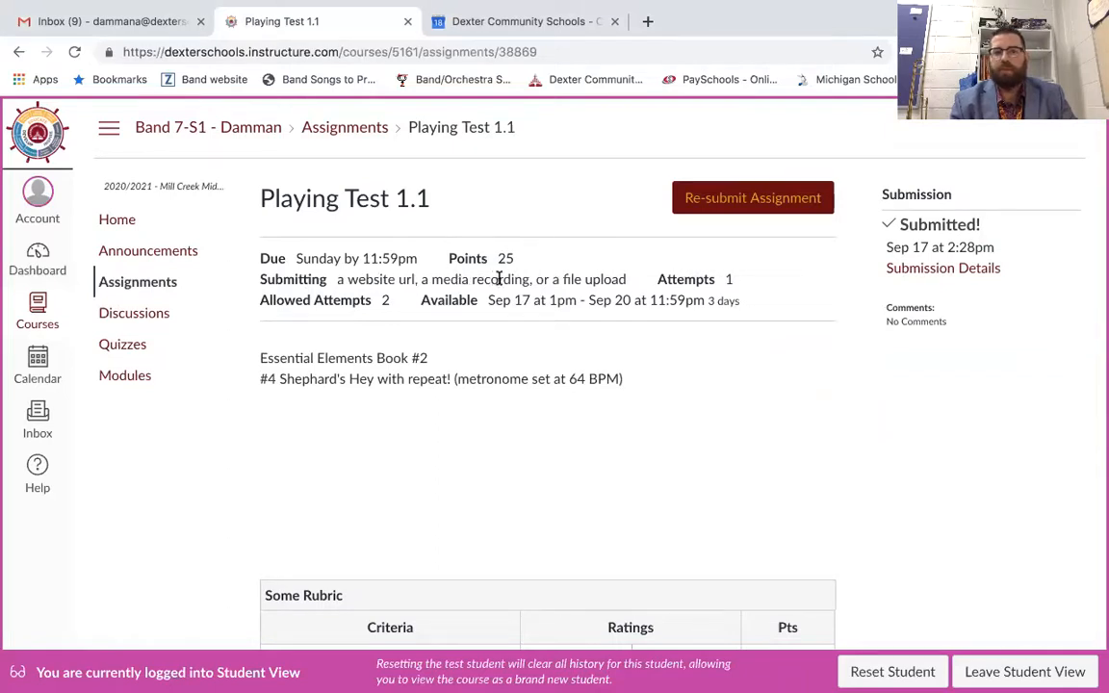
pyautogui.moveTo(592, 280)
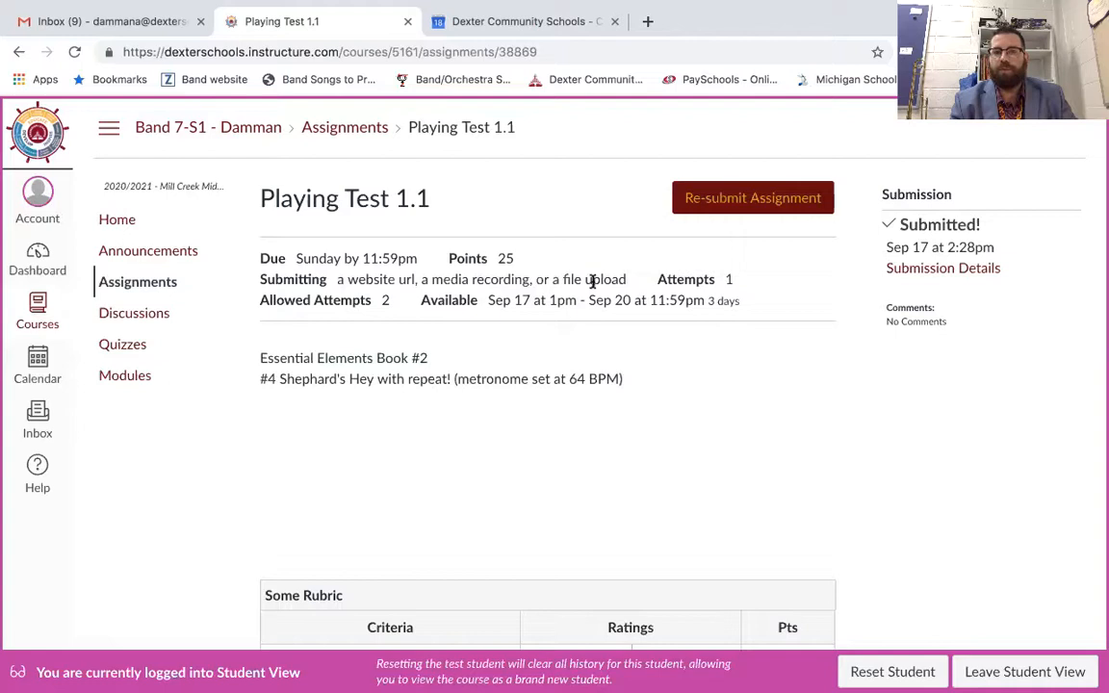
pyautogui.moveTo(300, 306)
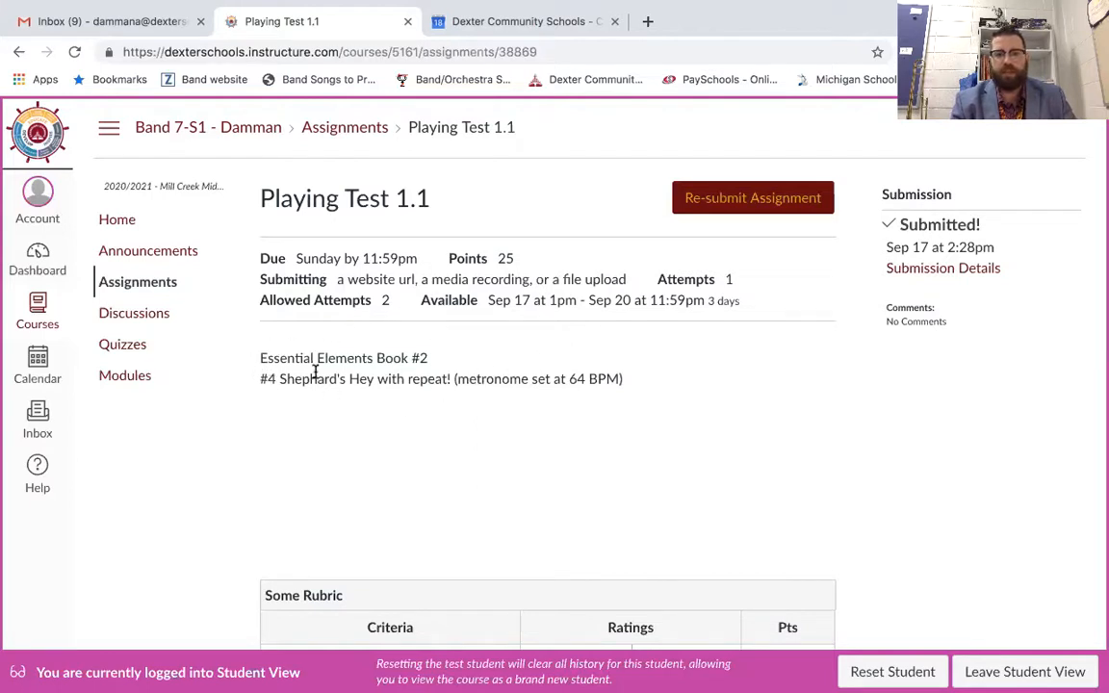
pyautogui.scroll(-3)
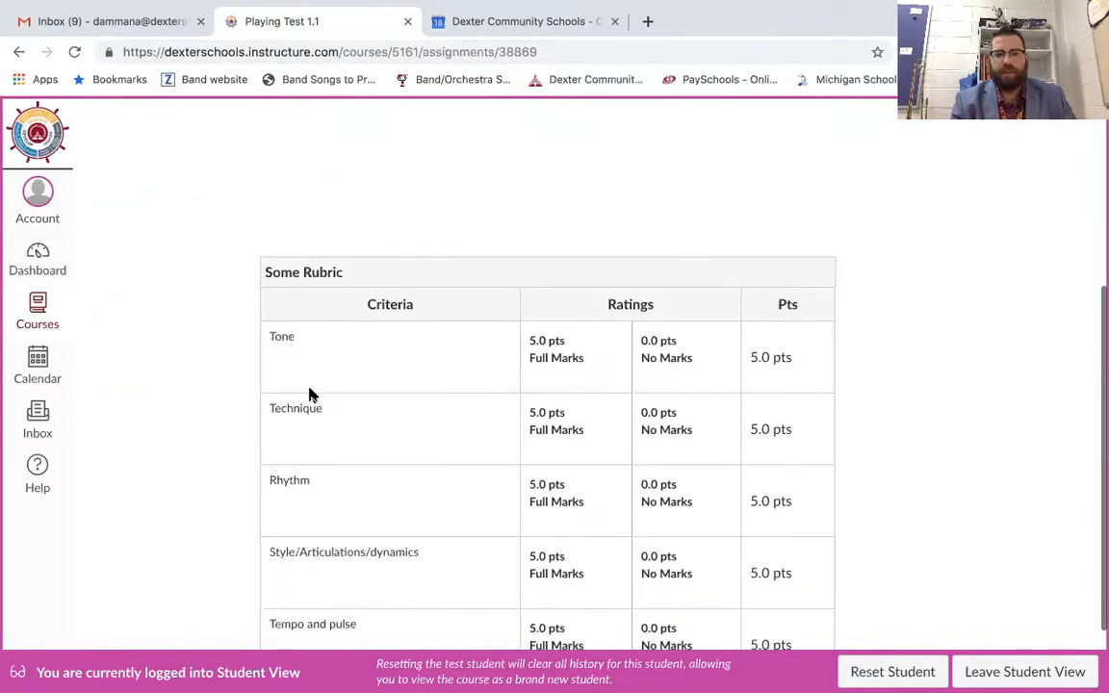
pyautogui.scroll(3)
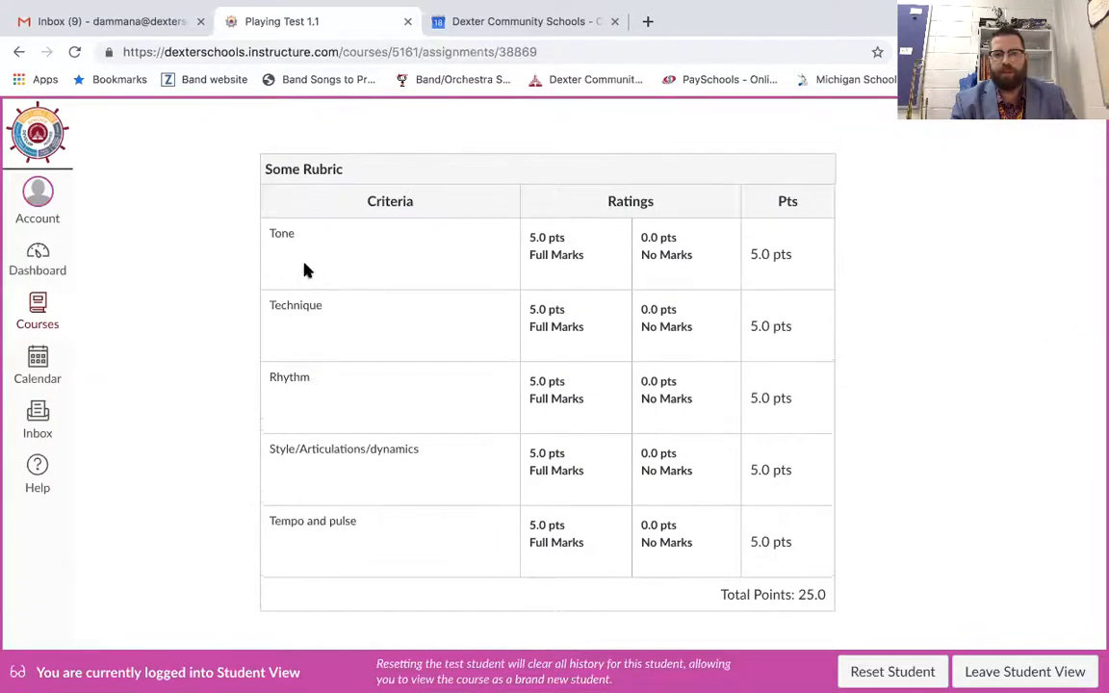
pyautogui.moveTo(414, 510)
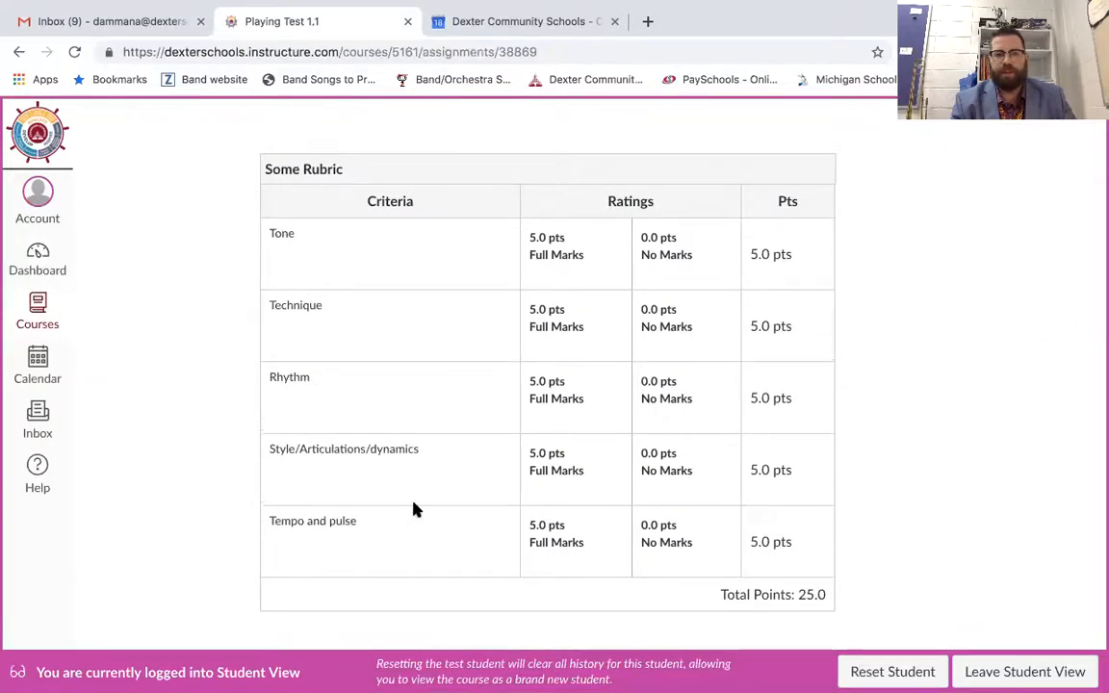
pyautogui.moveTo(654, 375)
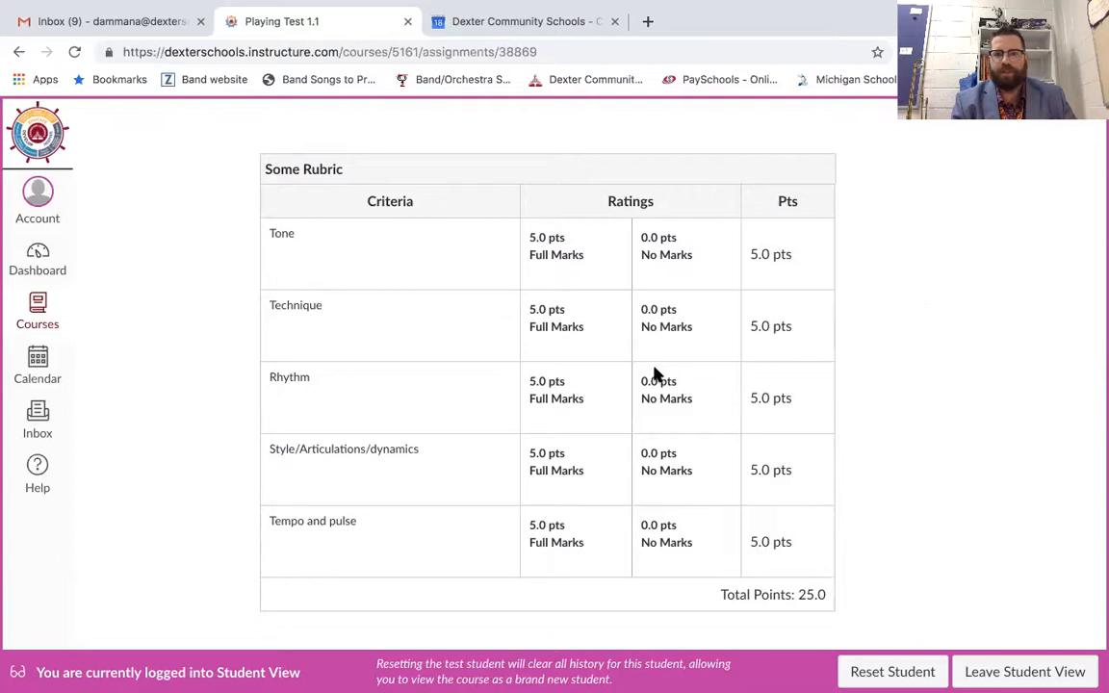
pyautogui.scroll(3)
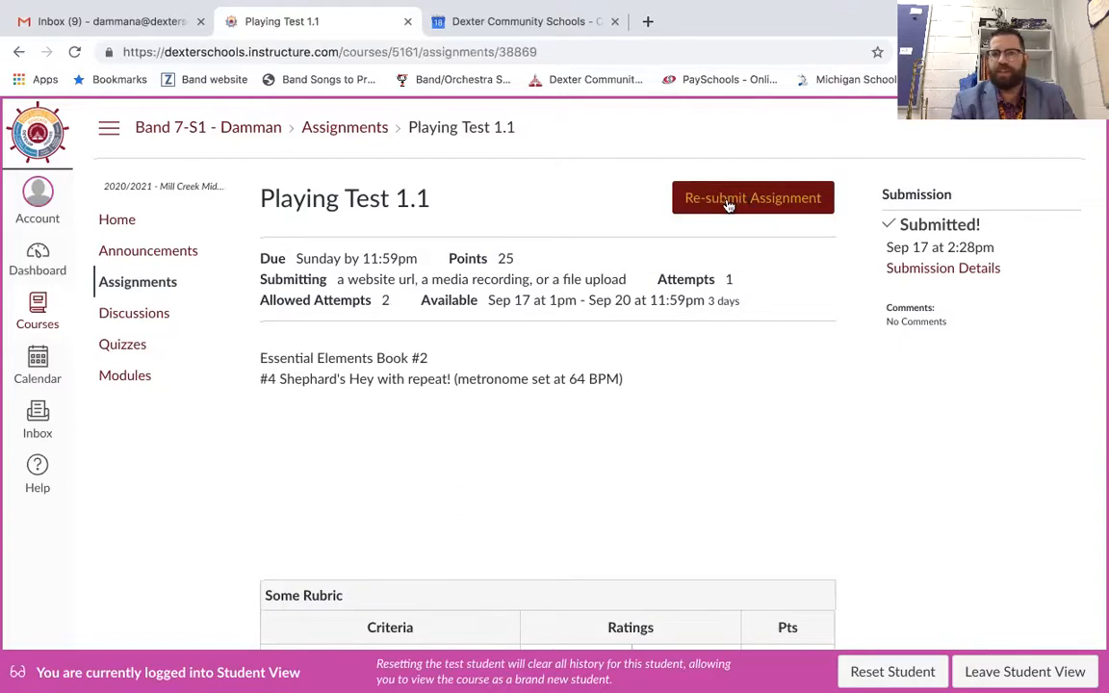
pyautogui.click(752, 197)
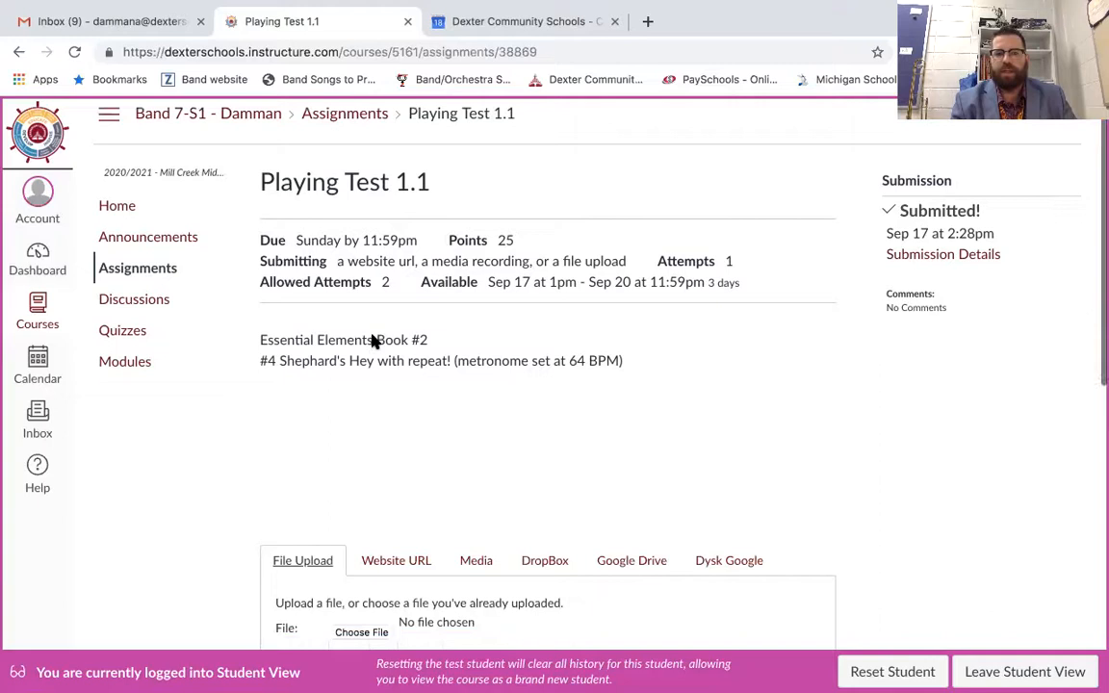
pyautogui.scroll(-3)
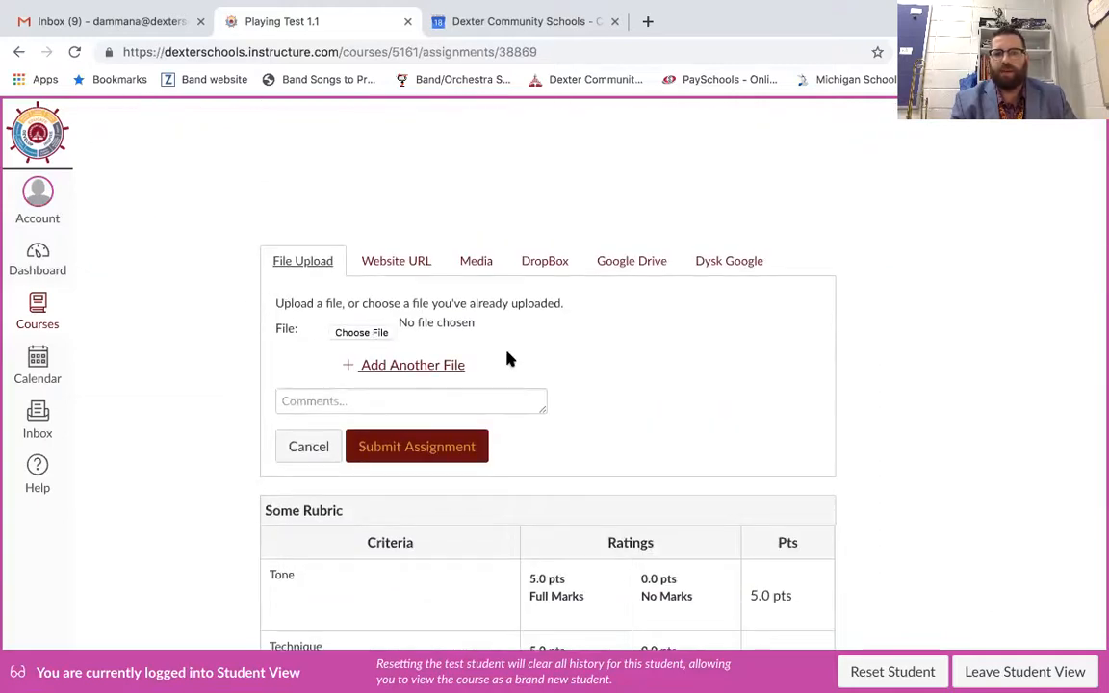
pyautogui.moveTo(313, 303)
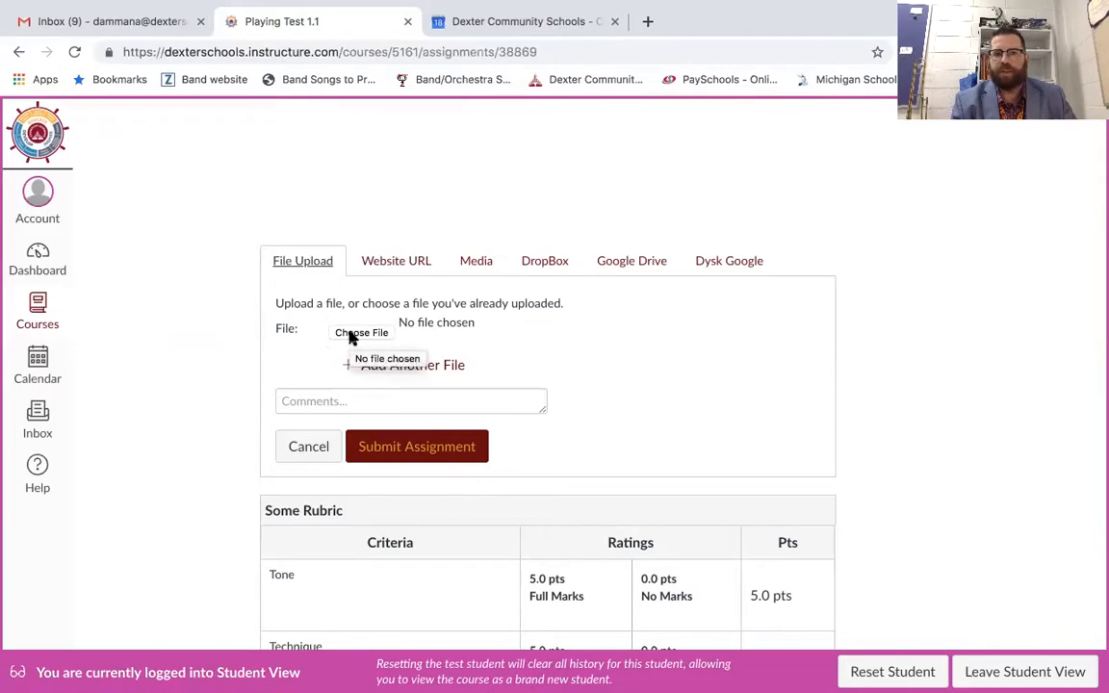
pyautogui.click(361, 333)
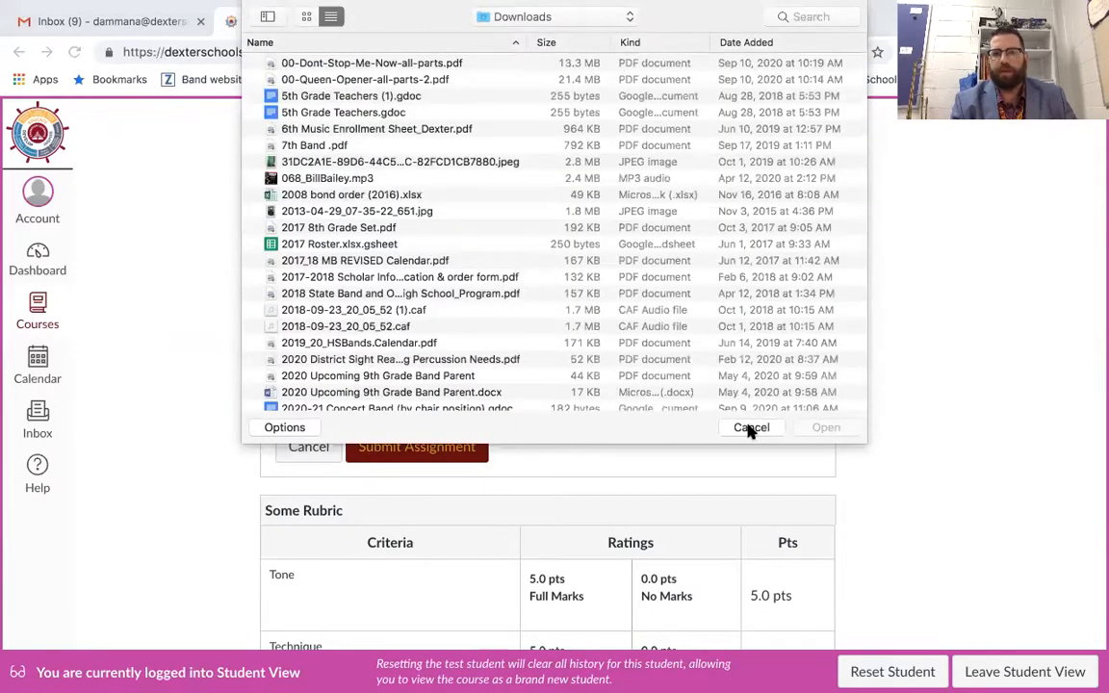
pyautogui.click(751, 428)
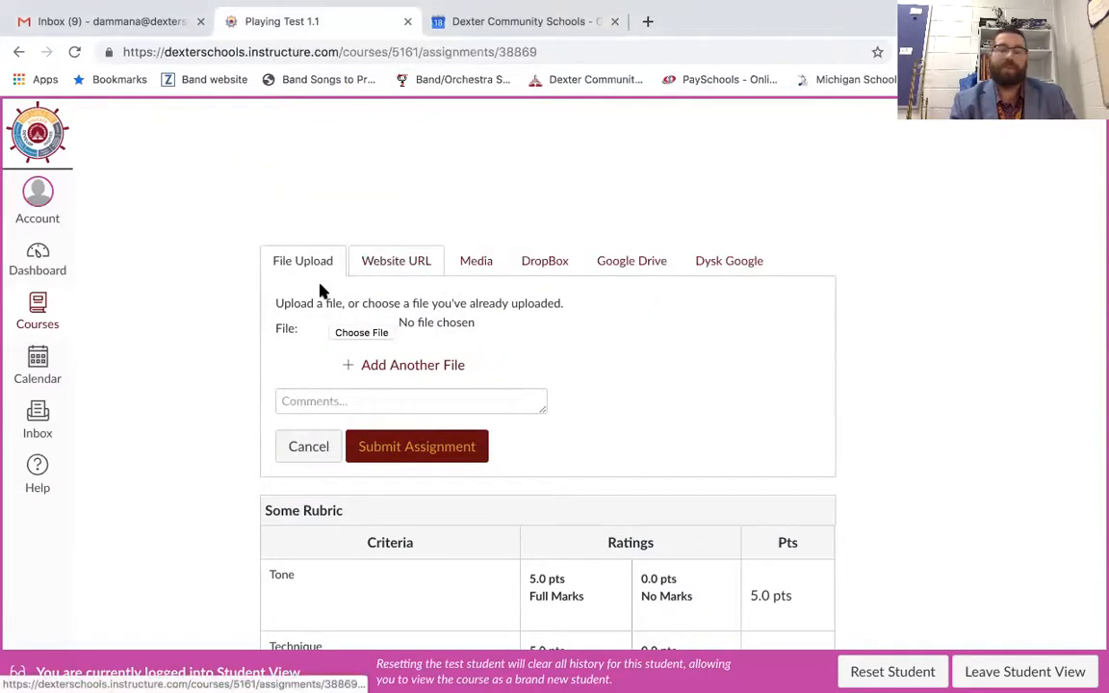
pyautogui.moveTo(221, 339)
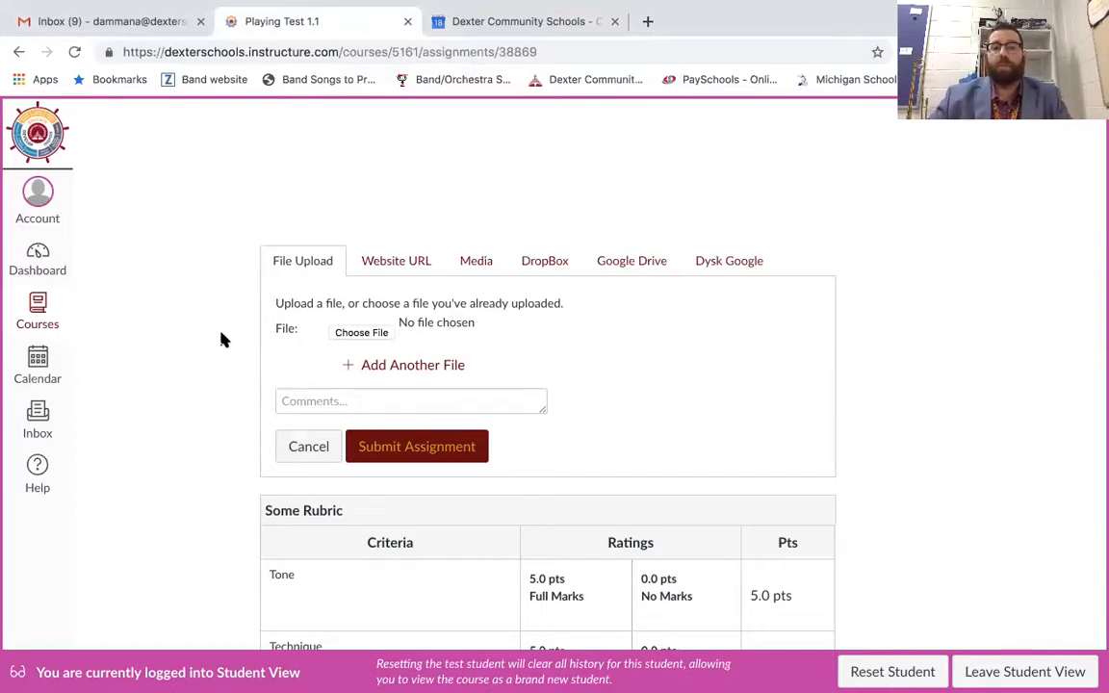
# - Switch the submission form to the Website URL option
pyautogui.click(396, 260)
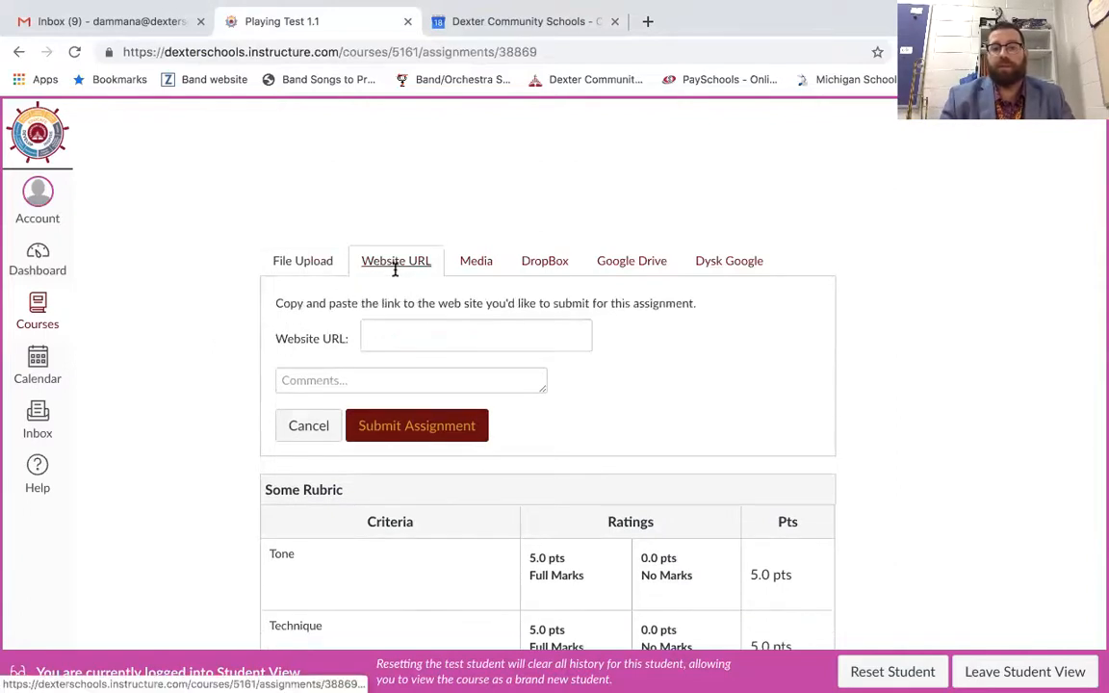
pyautogui.moveTo(631, 260)
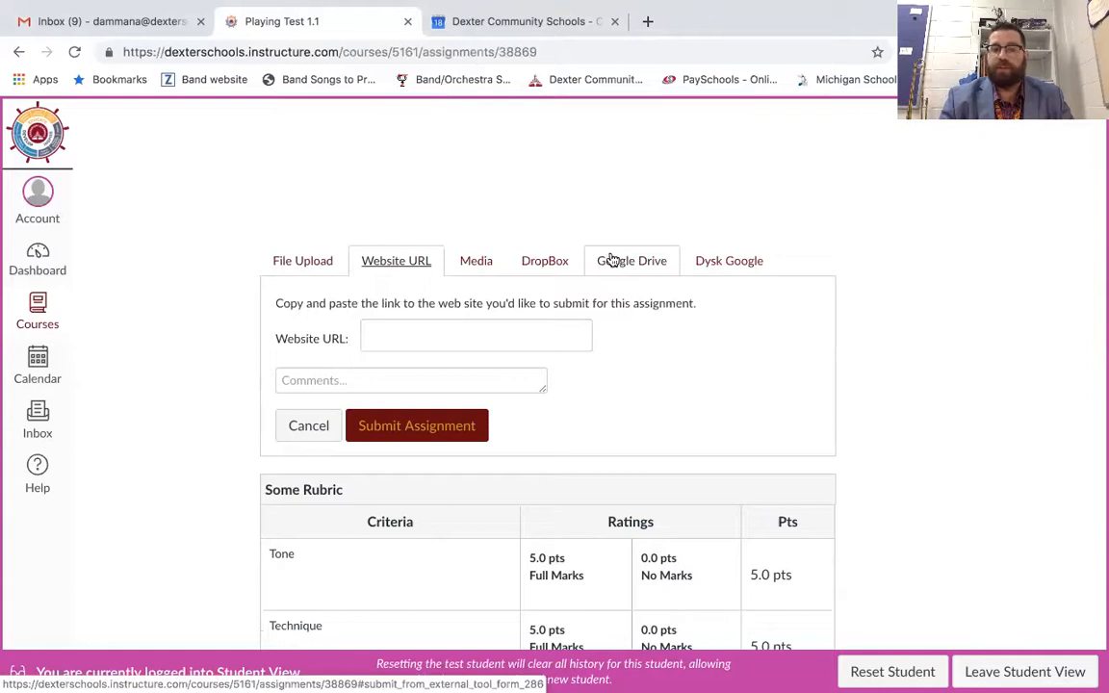
pyautogui.moveTo(592, 229)
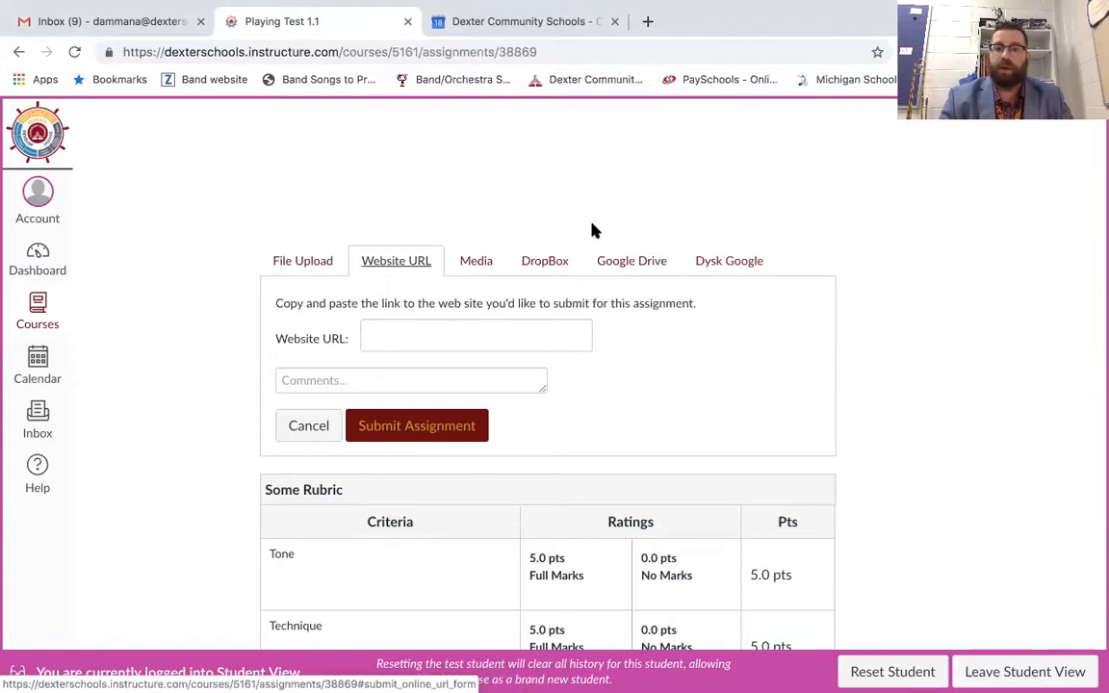
pyautogui.moveTo(632, 261)
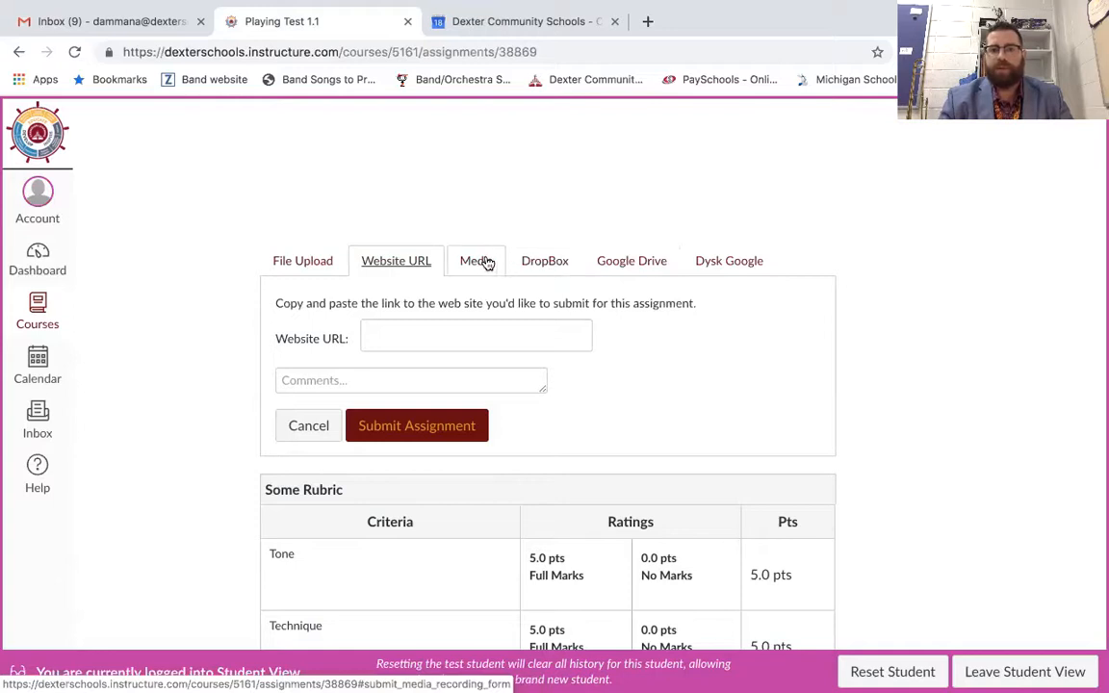
pyautogui.moveTo(478, 267)
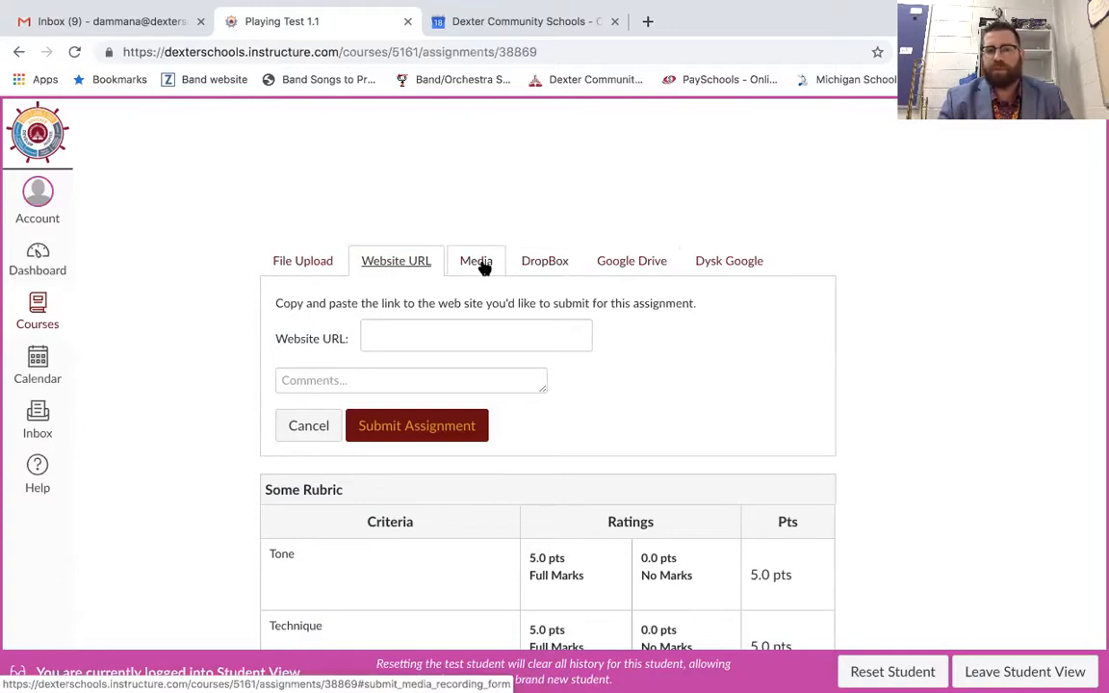
# - Show the Media submission option and preview the Record/Upload Media recorder without recording
pyautogui.click(475, 260)
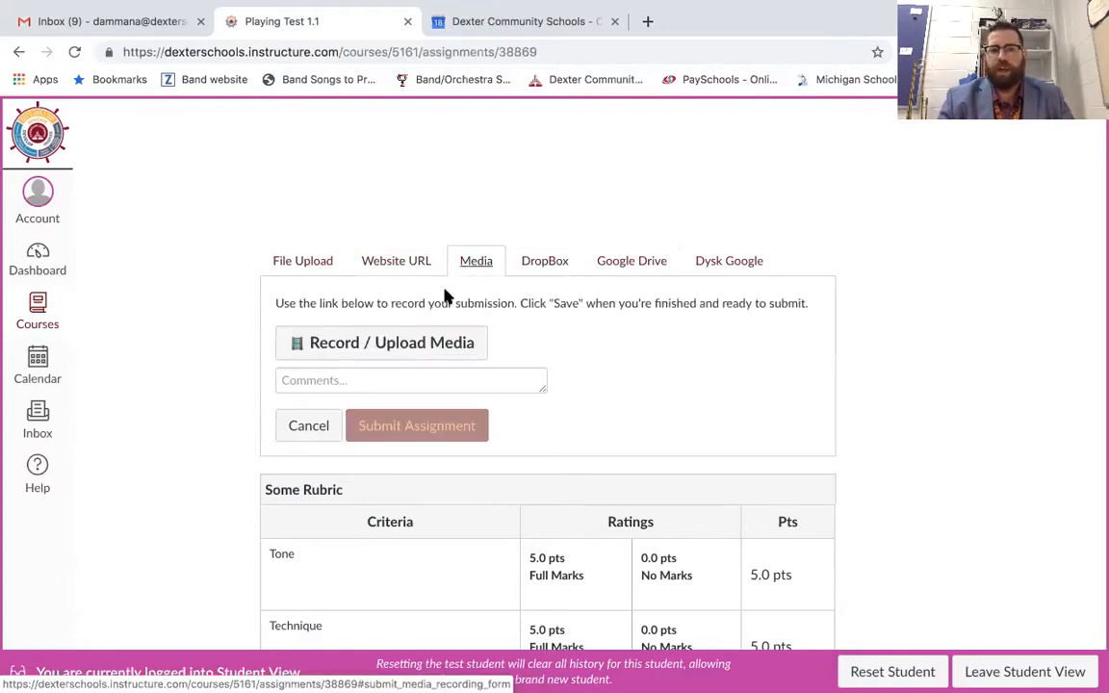
pyautogui.click(380, 342)
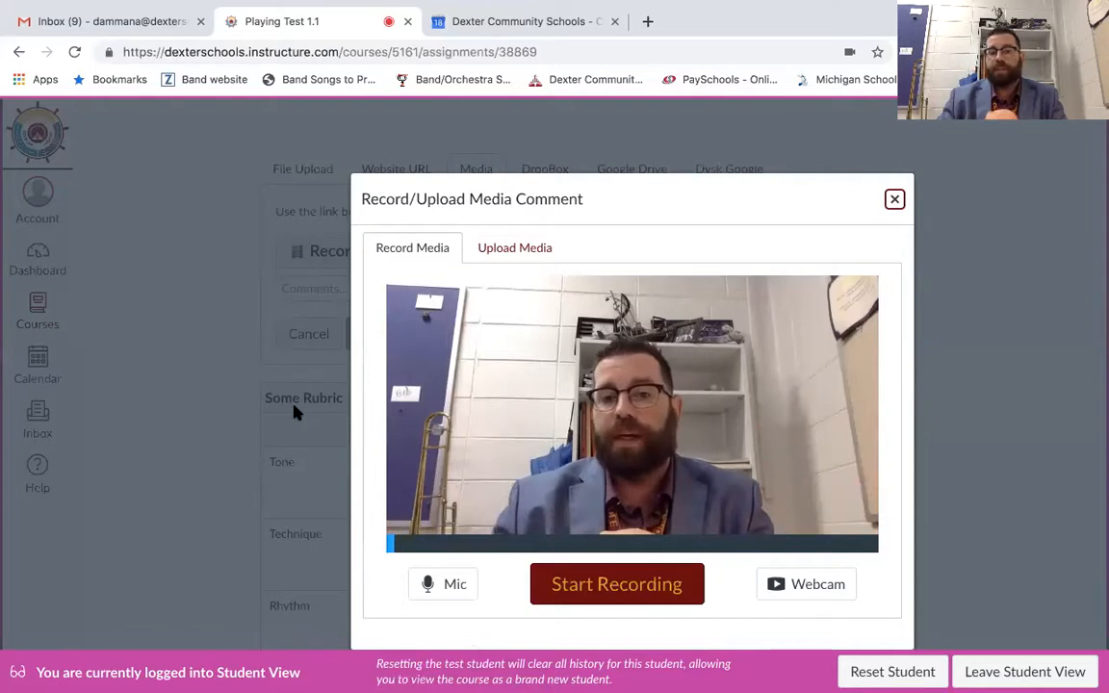
pyautogui.moveTo(511, 340)
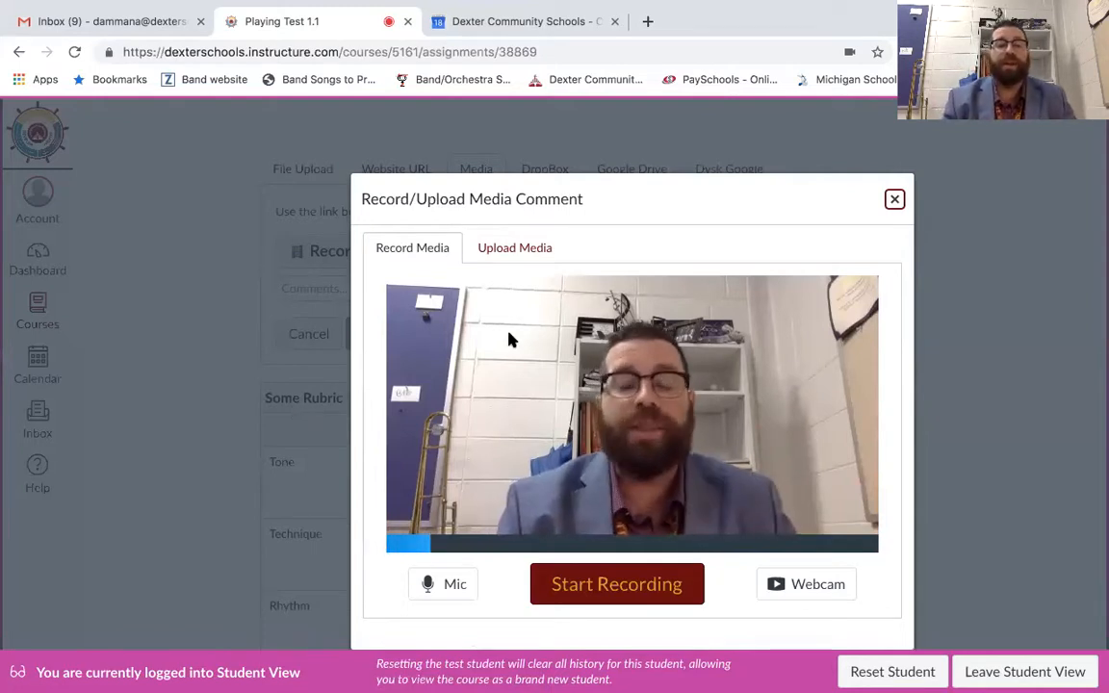
pyautogui.moveTo(895, 200)
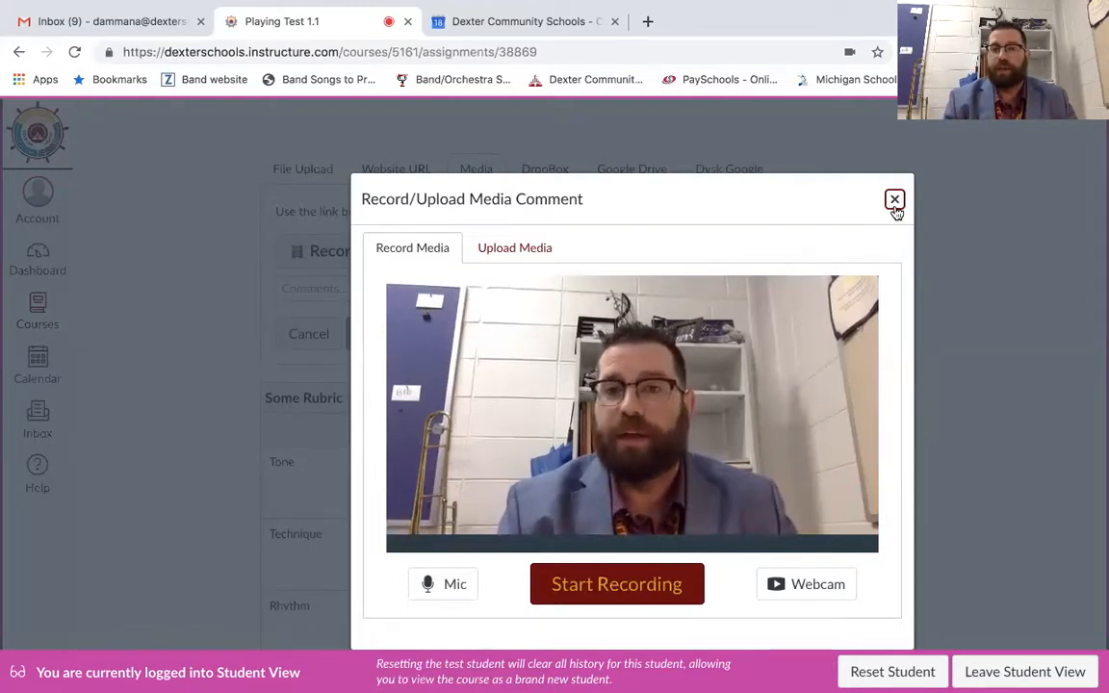
pyautogui.click(894, 201)
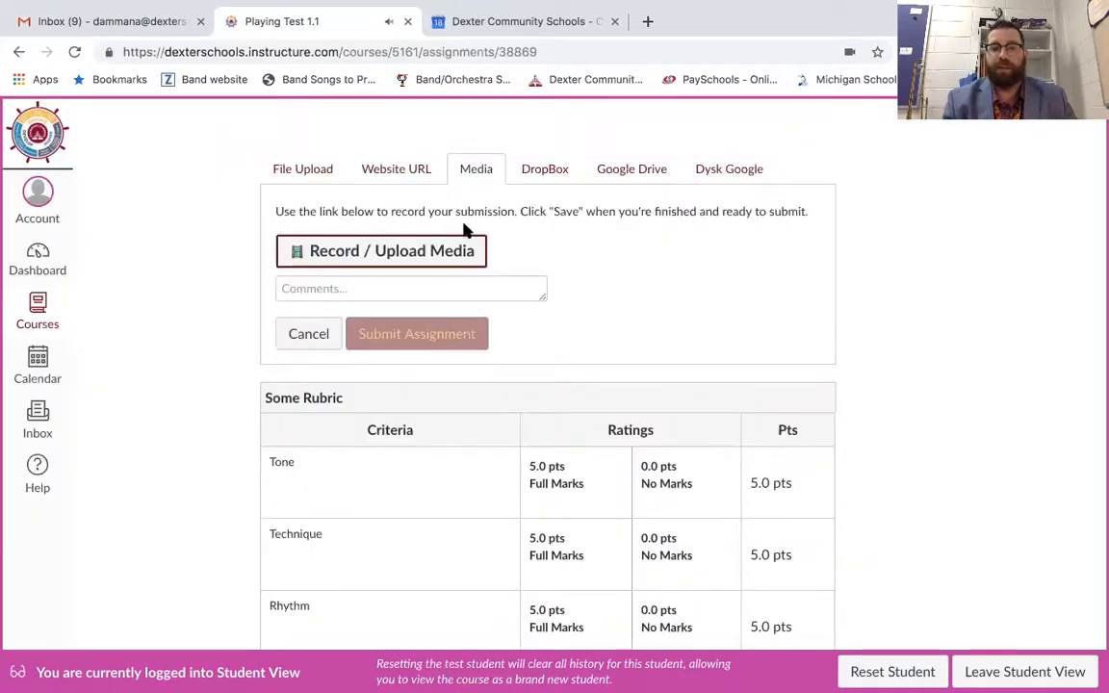